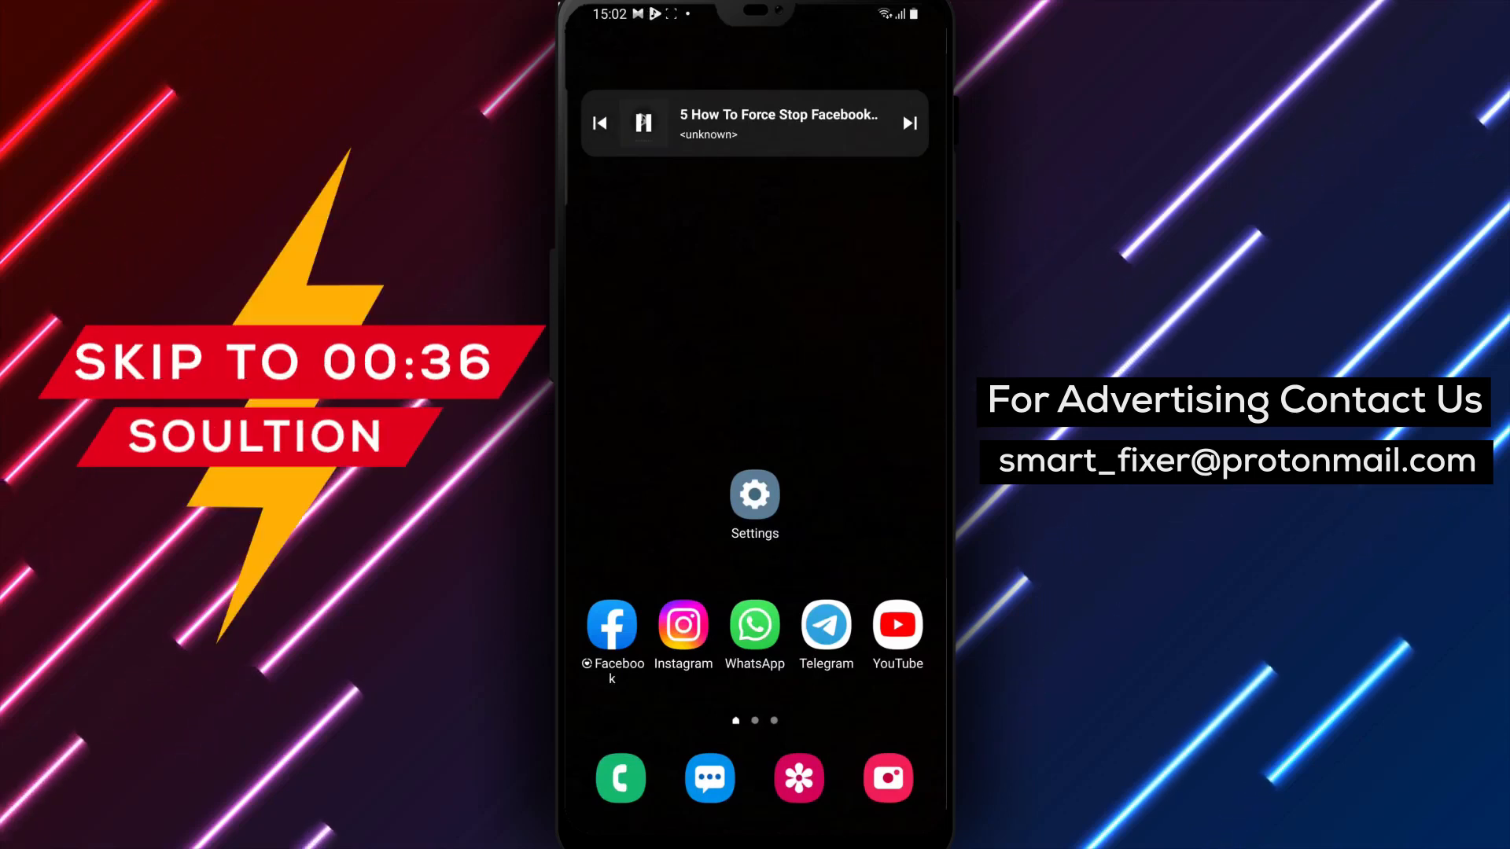
Step: Long-press the Facebook home-screen icon and choose App info from its quick options
left_click(612, 626)
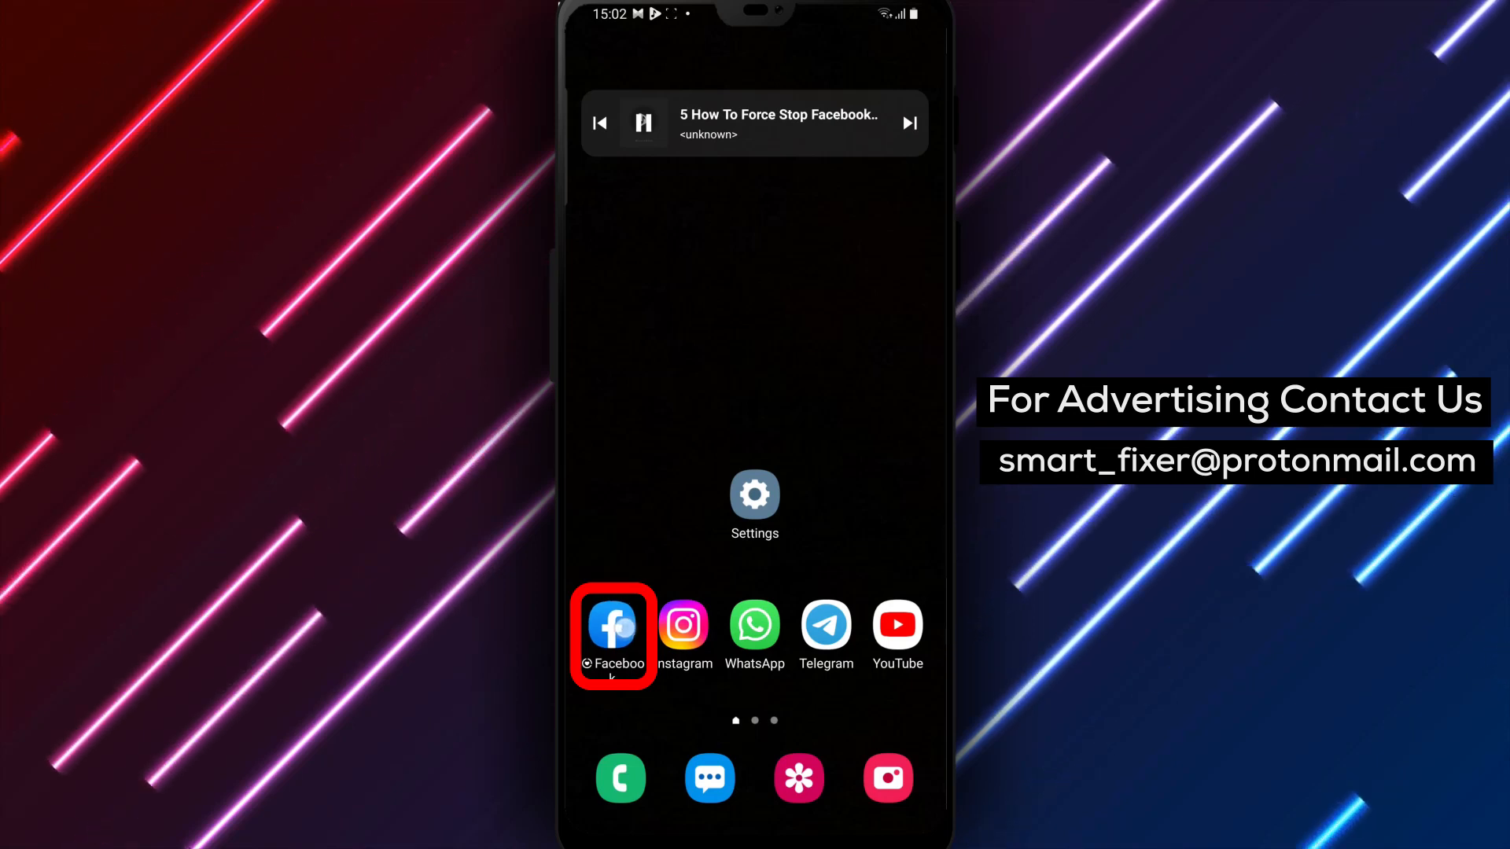
left_click(612, 627)
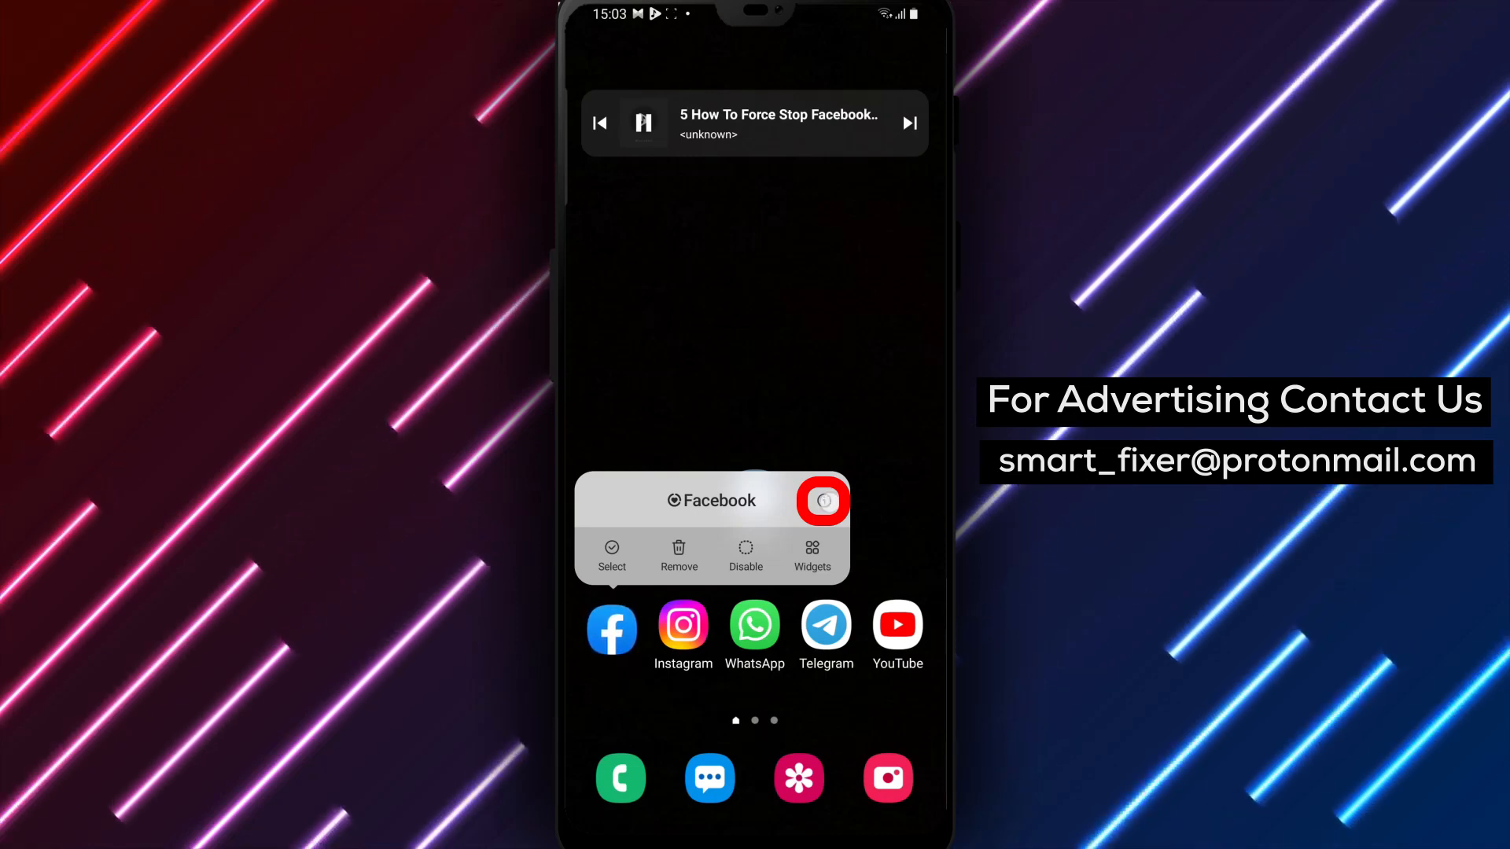
left_click(821, 501)
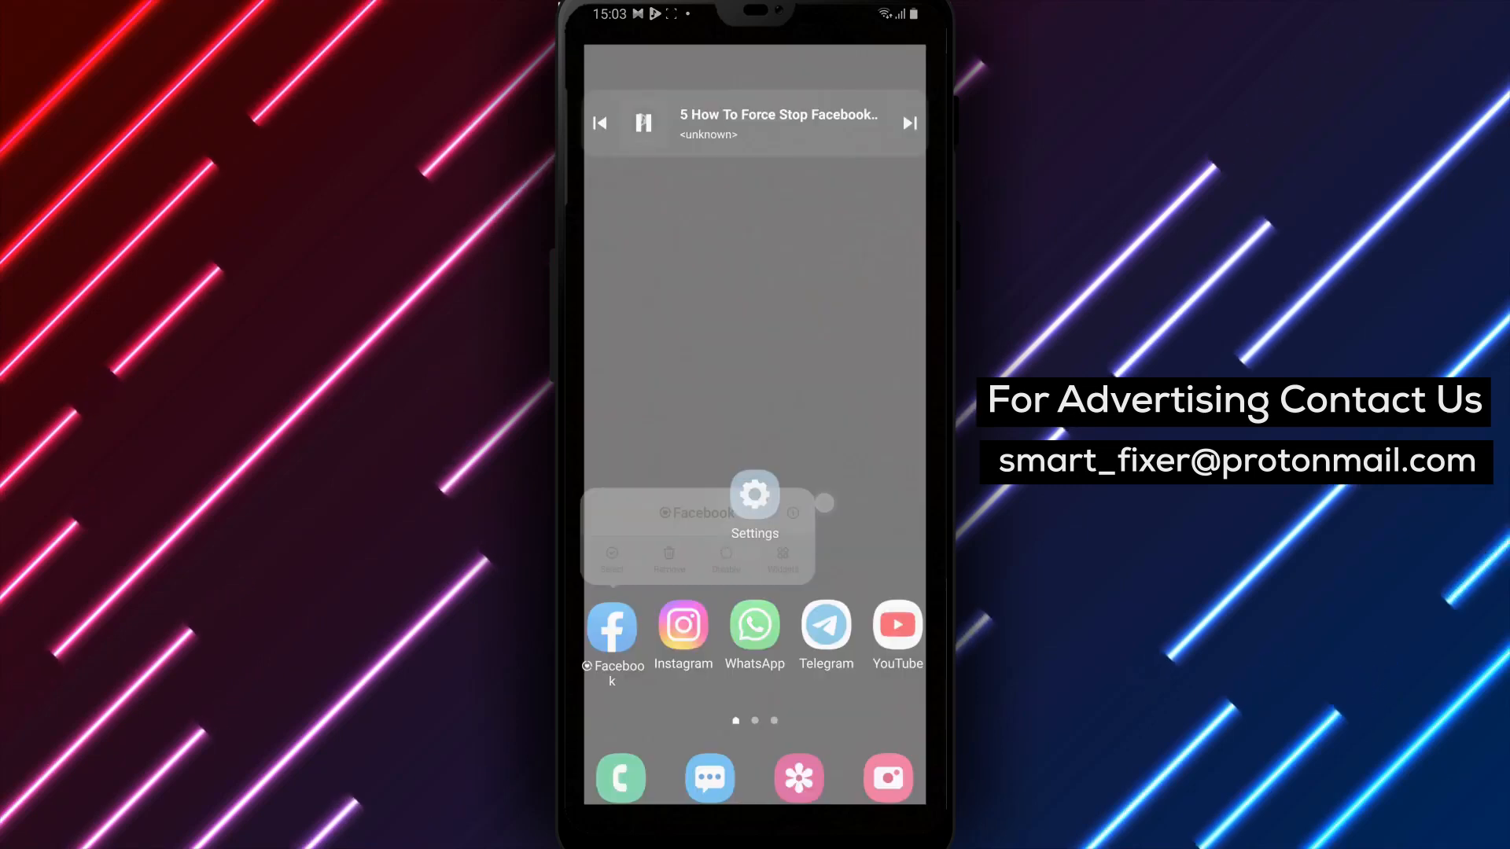
Step: Choose Force stop on Facebook's App info page to bring up the confirmation
left_click(793, 512)
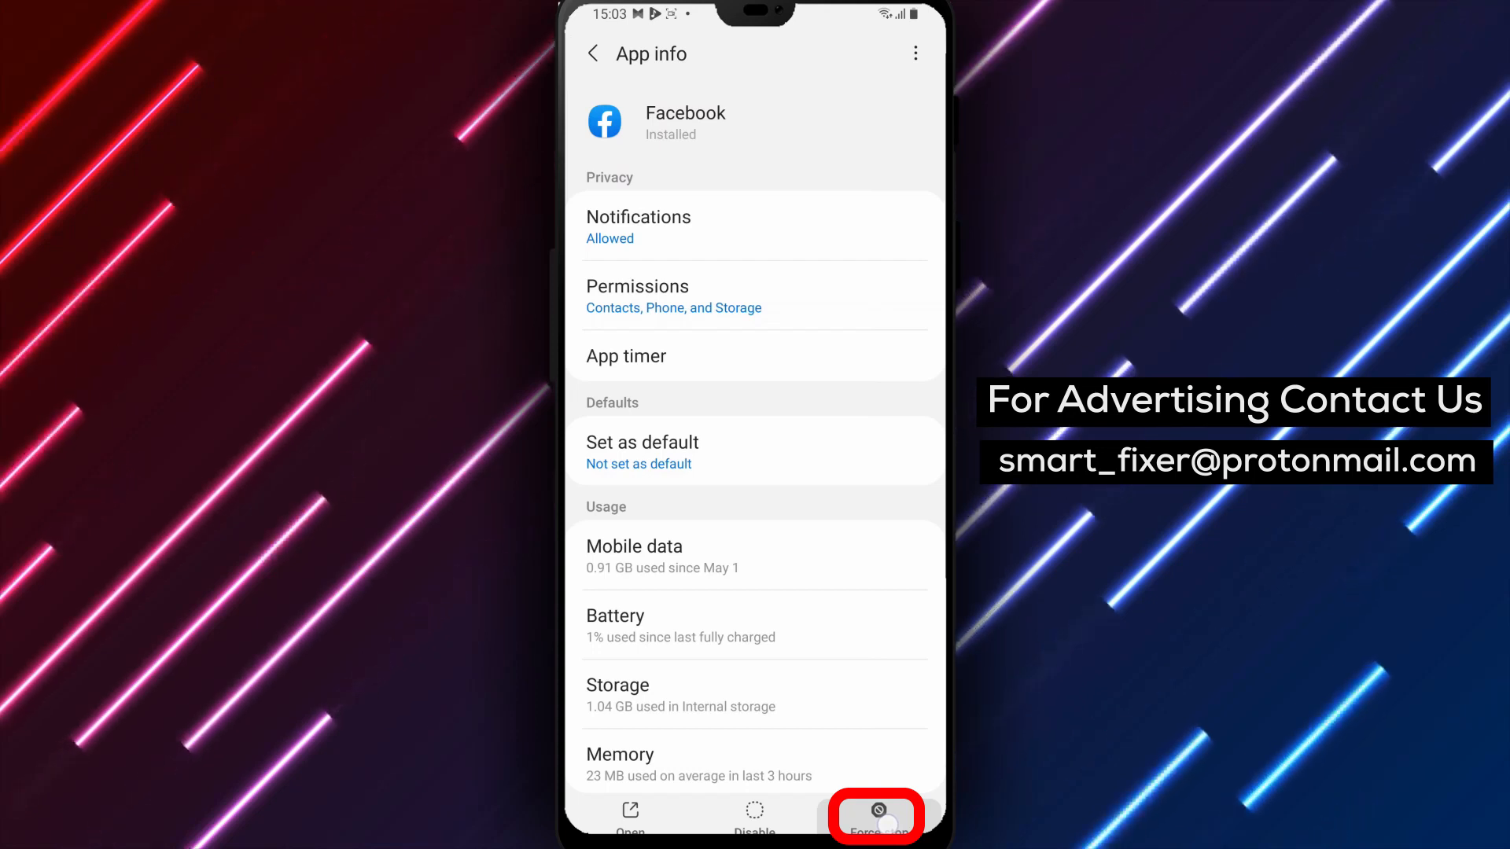
left_click(874, 813)
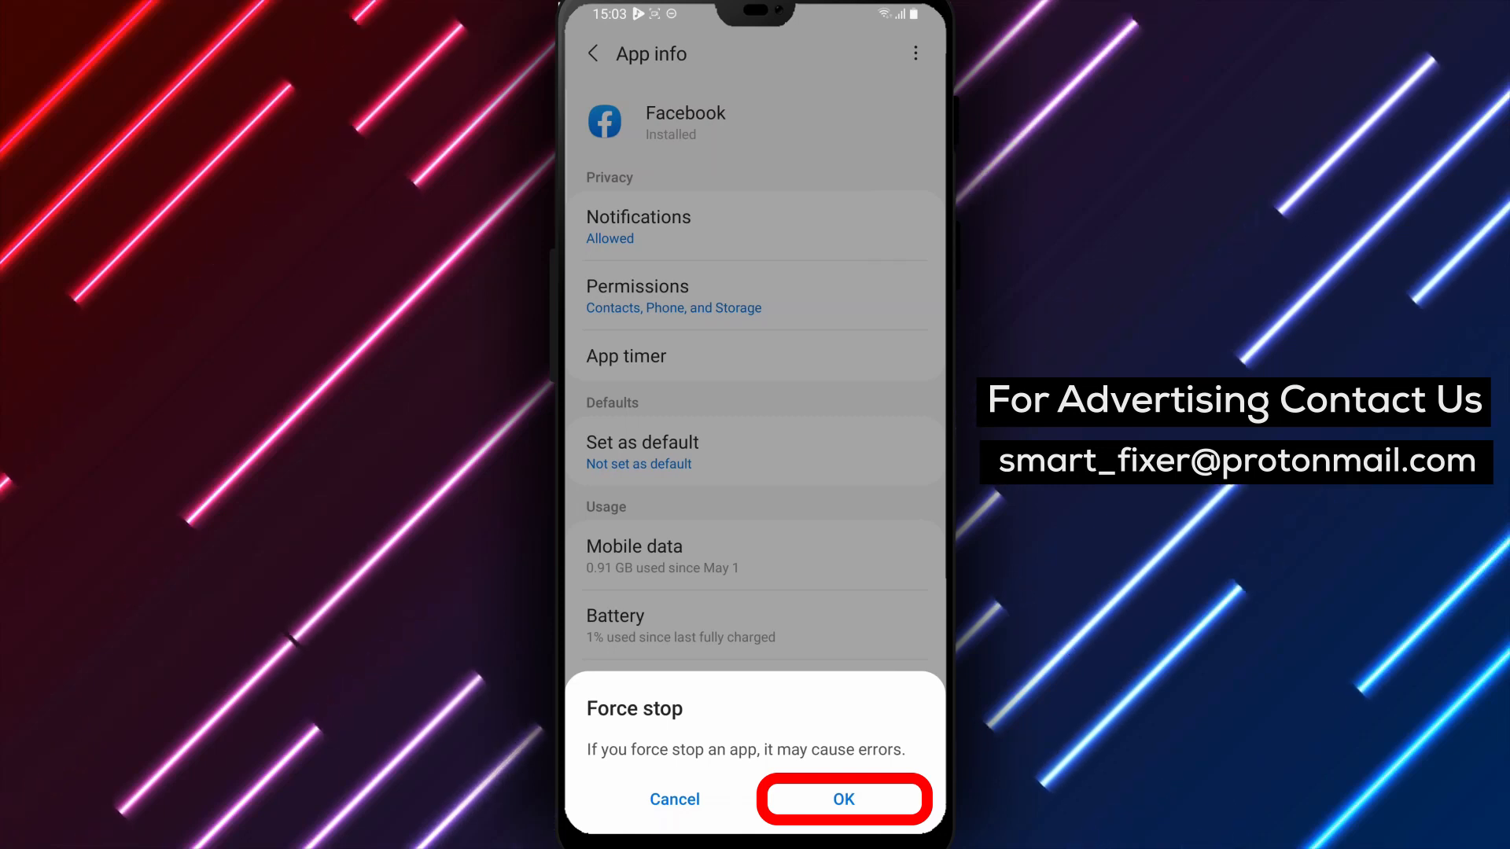
Step: Confirm the Force stop dialog with OK to stop Facebook
left_click(844, 799)
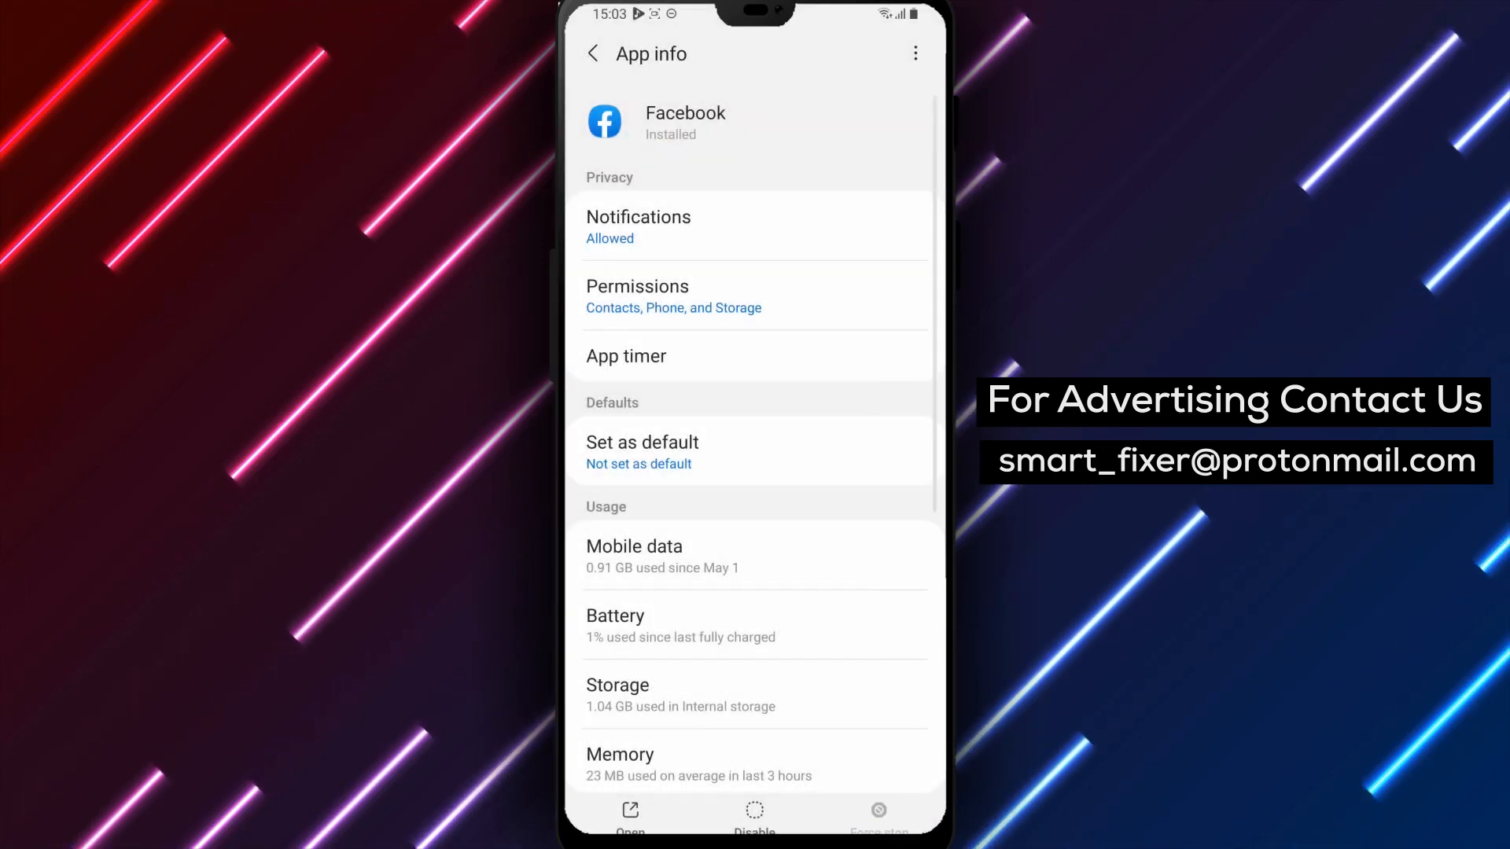